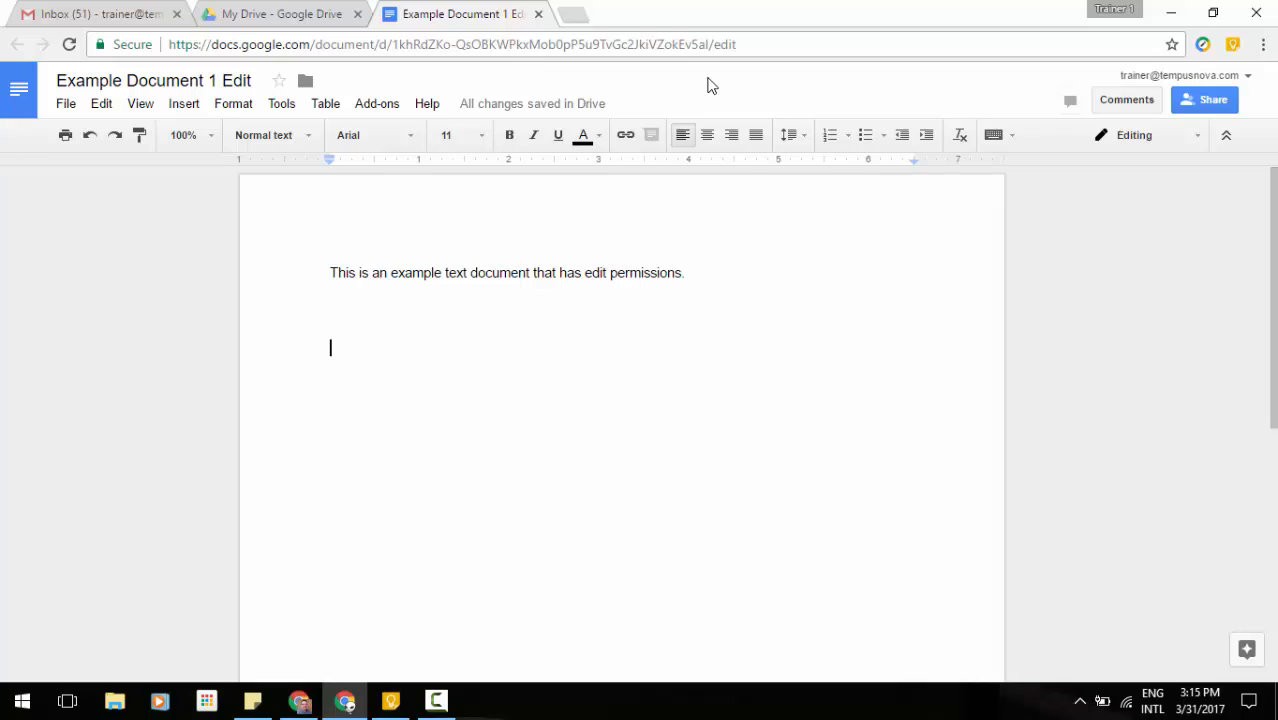
mouse_move(190, 128)
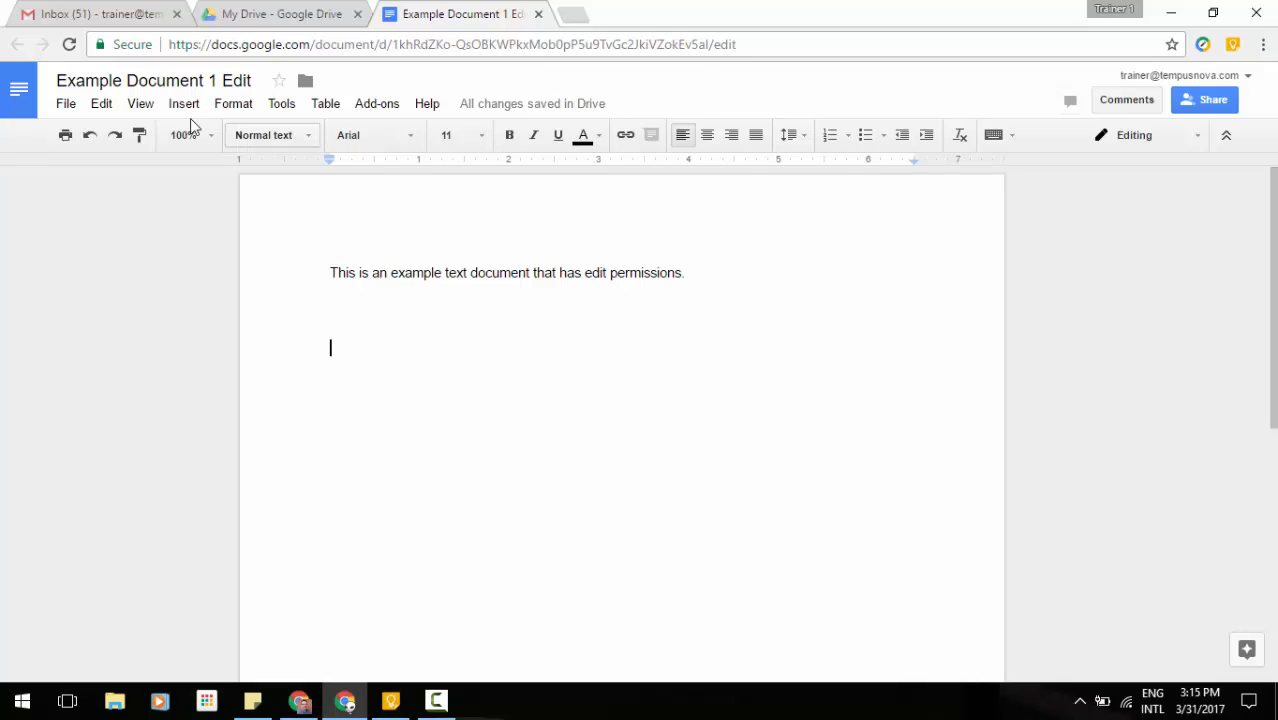
Bring up the Format menu's capitalization choices for the example sentence
click(232, 104)
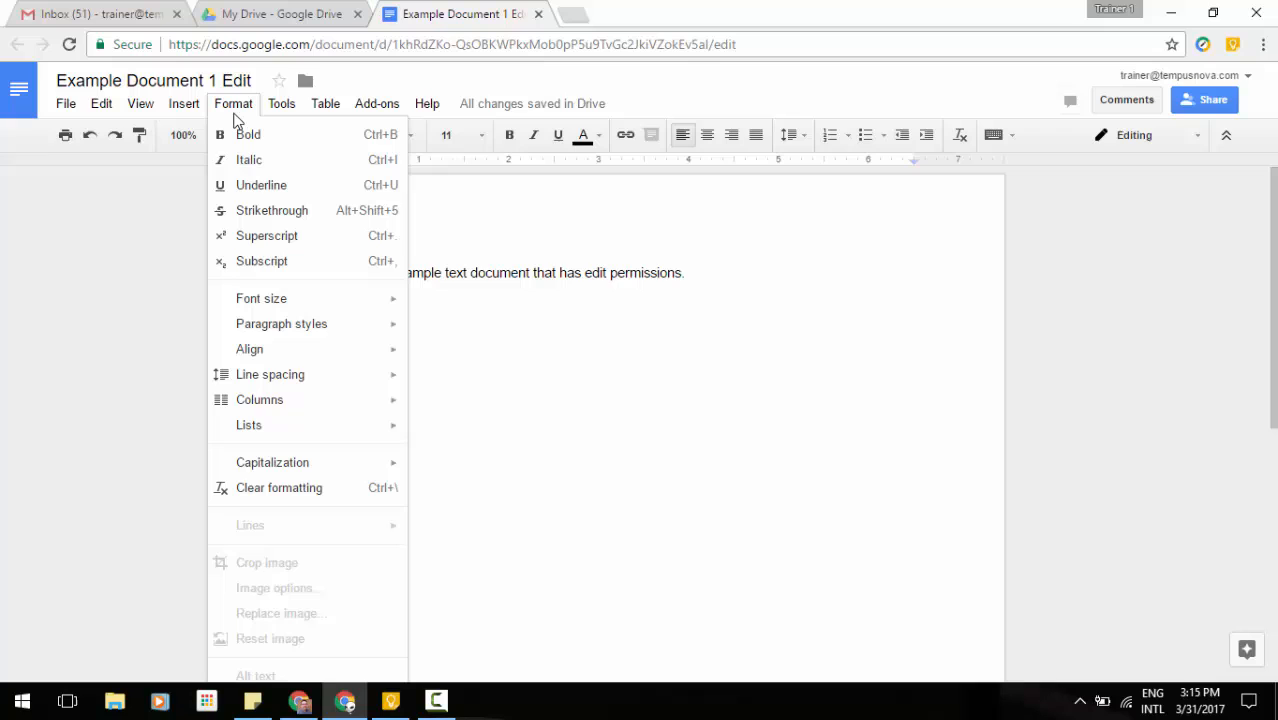
mouse_move(272, 462)
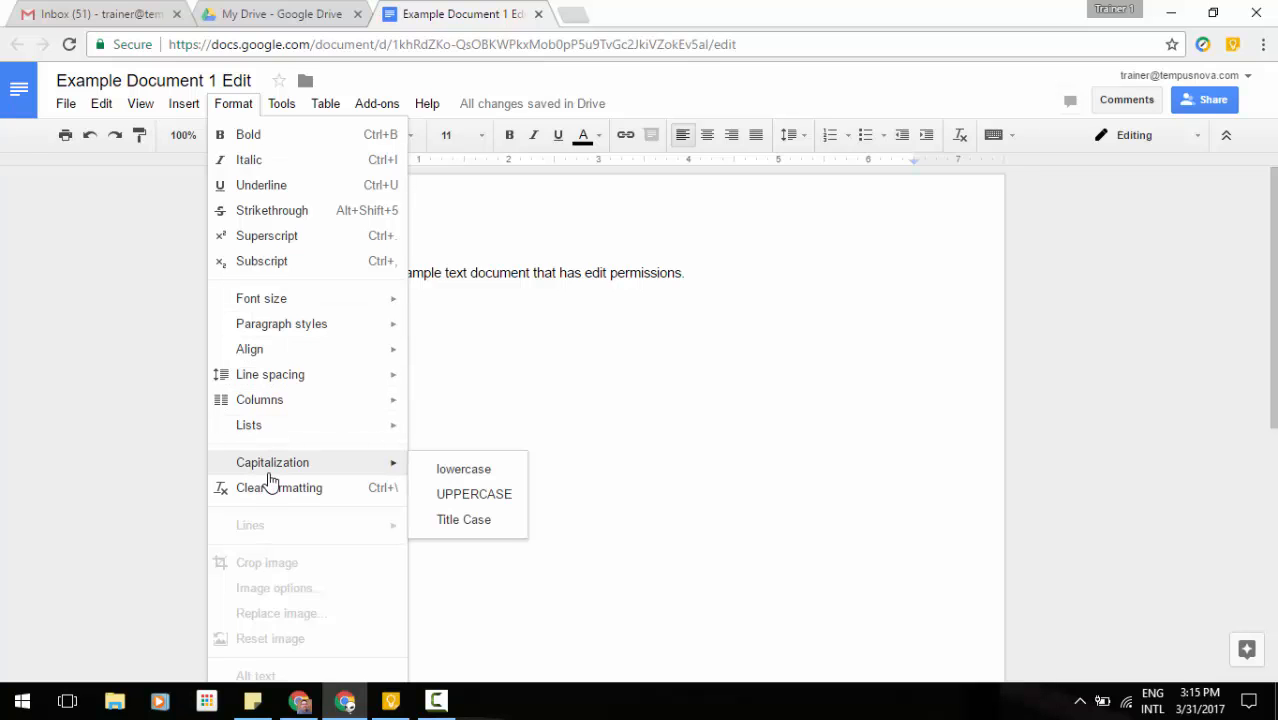
mouse_move(280, 482)
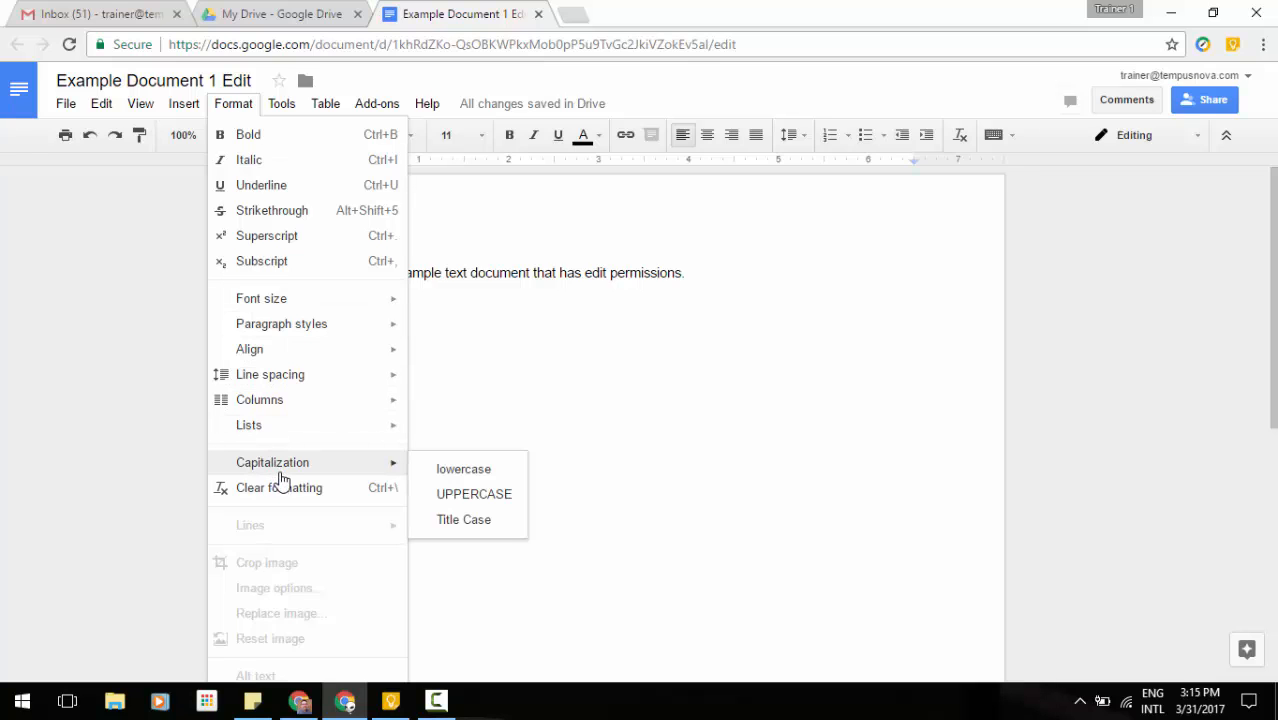
mouse_move(284, 468)
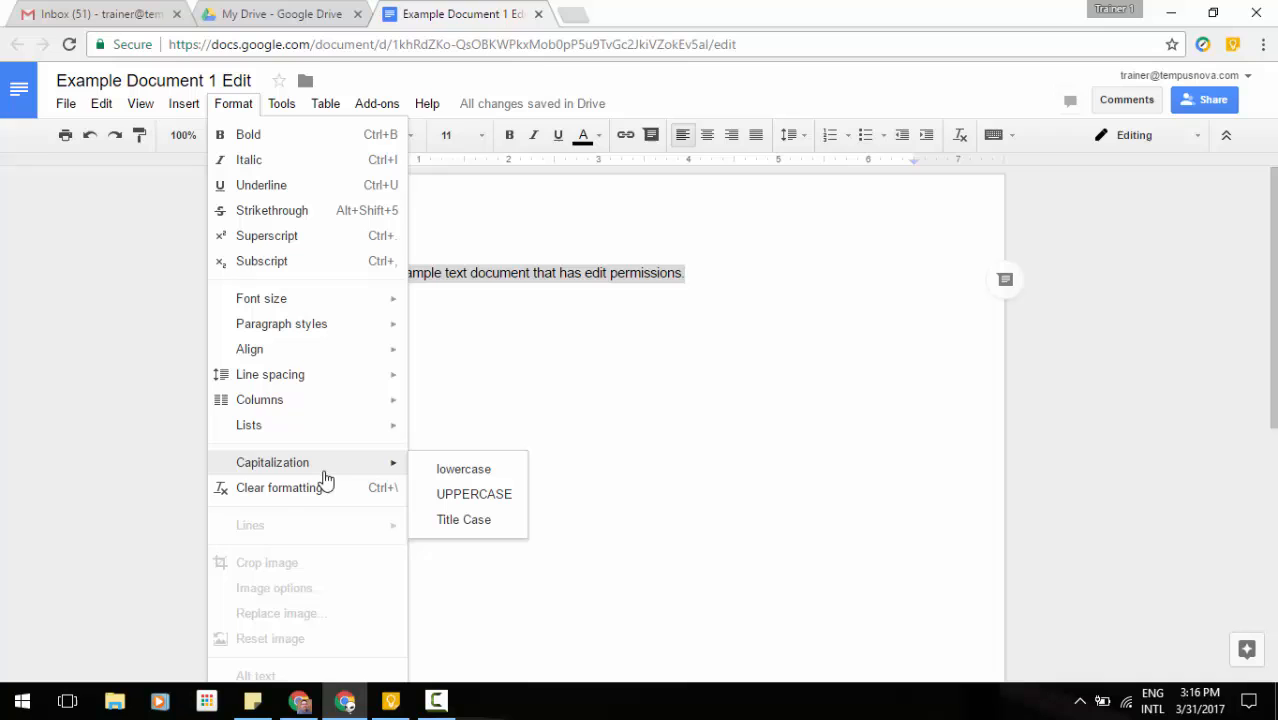
Convert the sentence to lowercase, then UPPERCASE, then finally Title Case
click(464, 468)
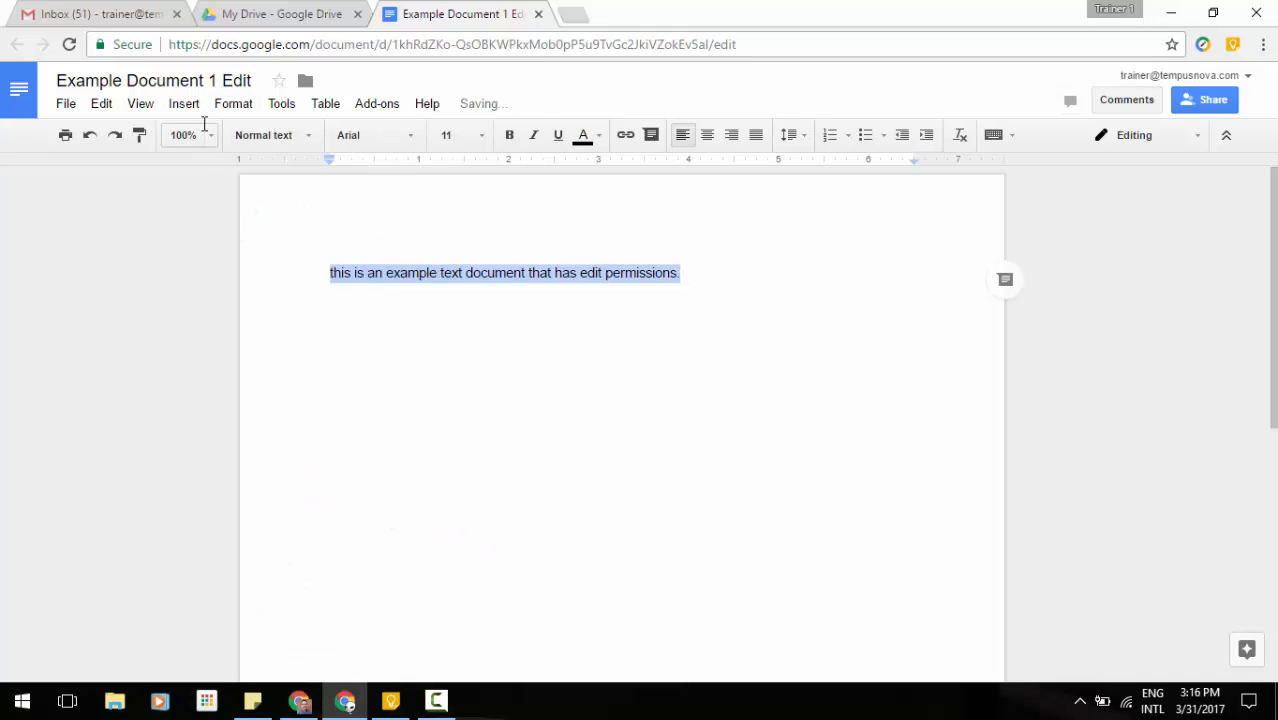
click(232, 104)
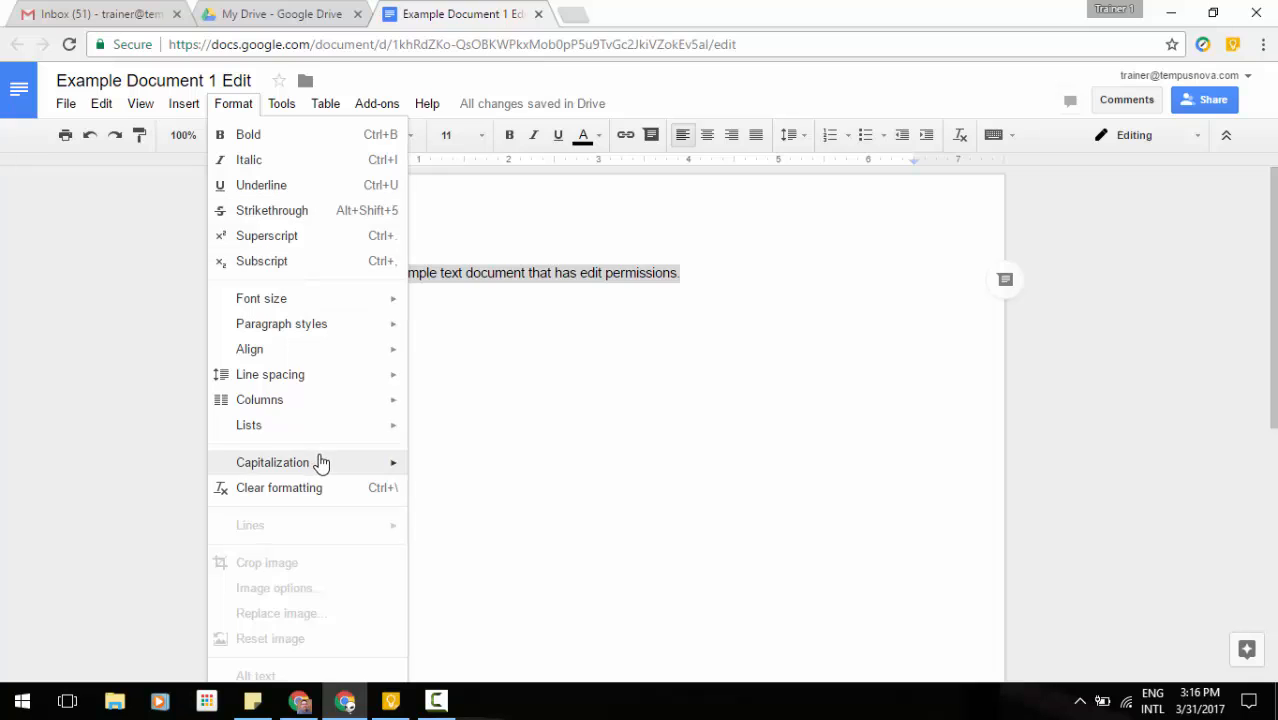
click(272, 462)
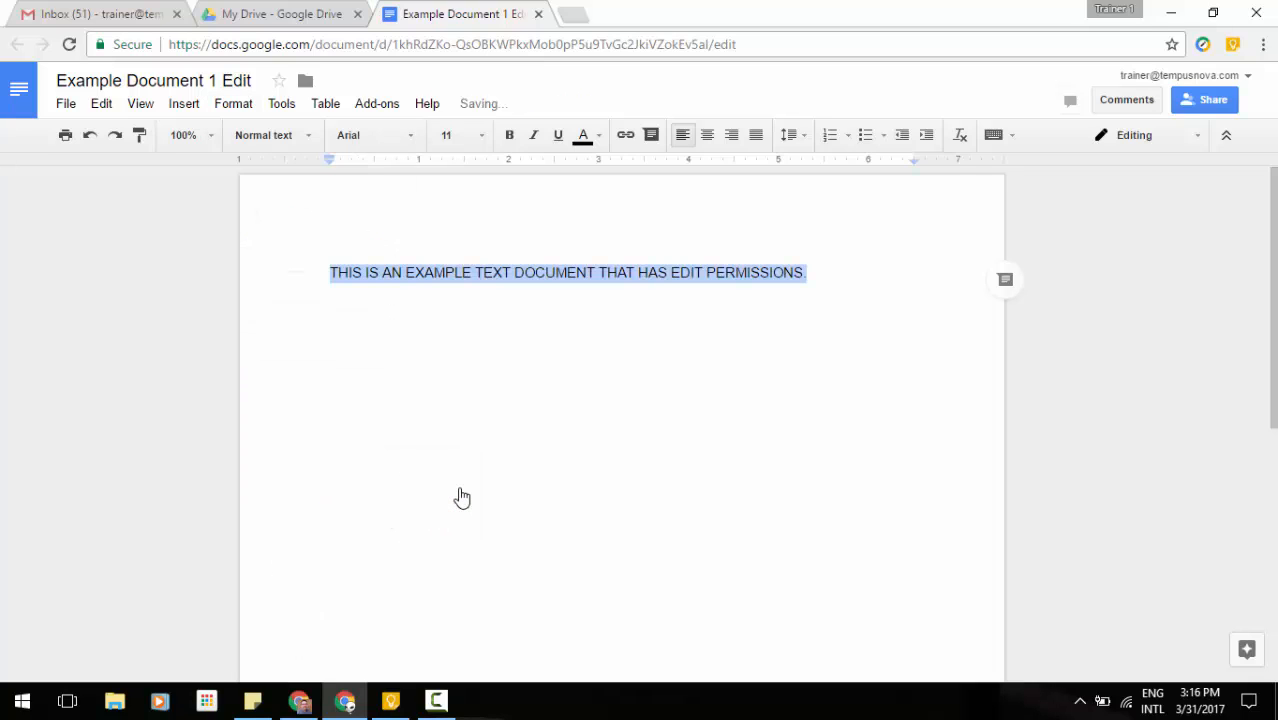
mouse_move(228, 252)
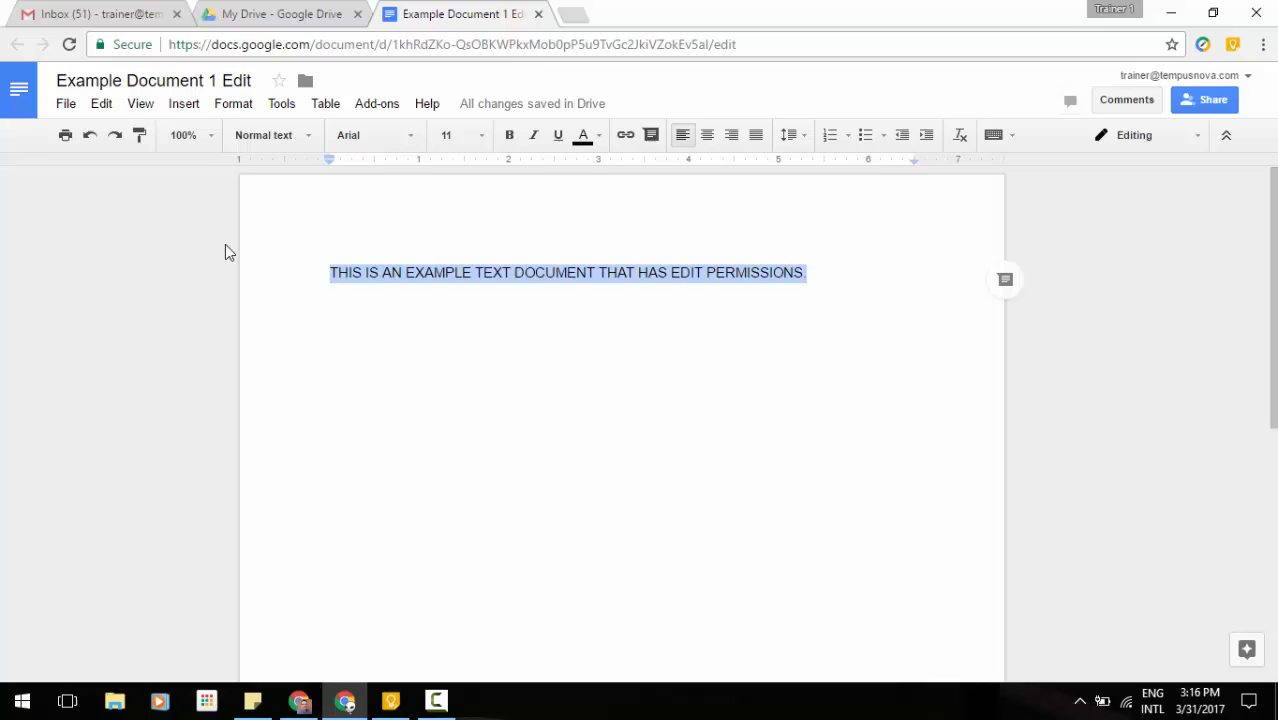
click(232, 104)
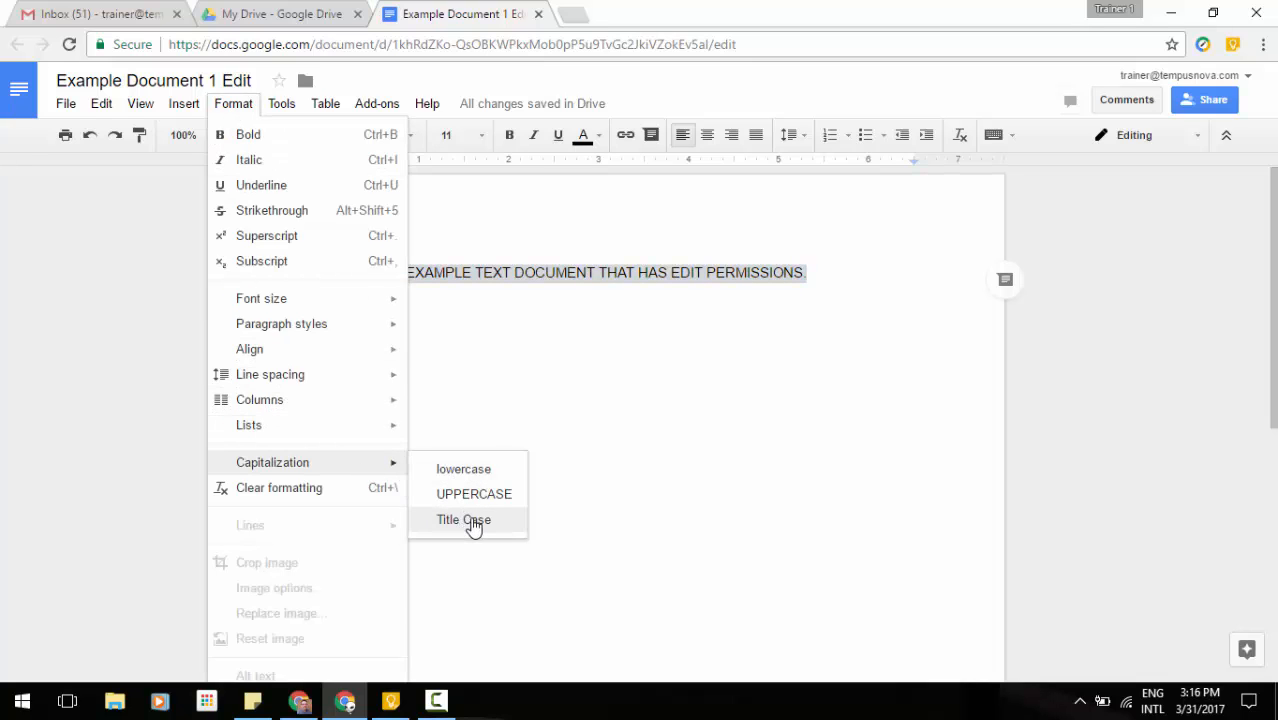
click(464, 520)
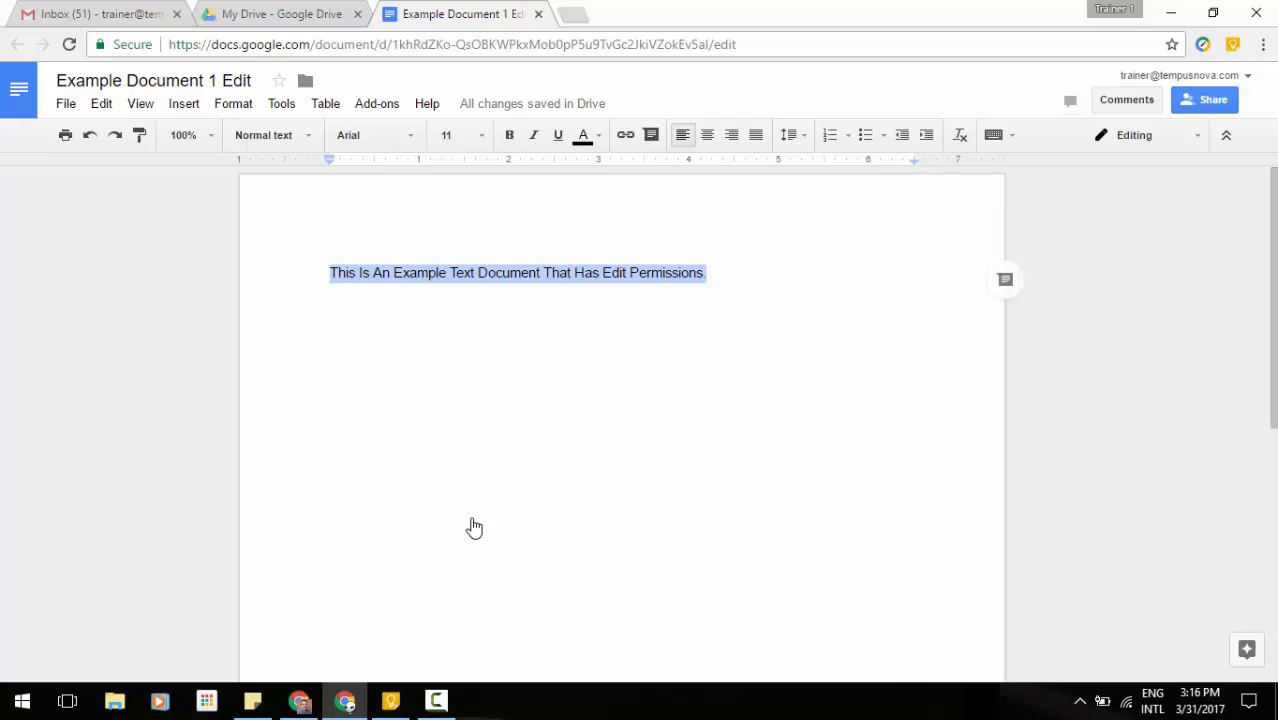
click(330, 348)
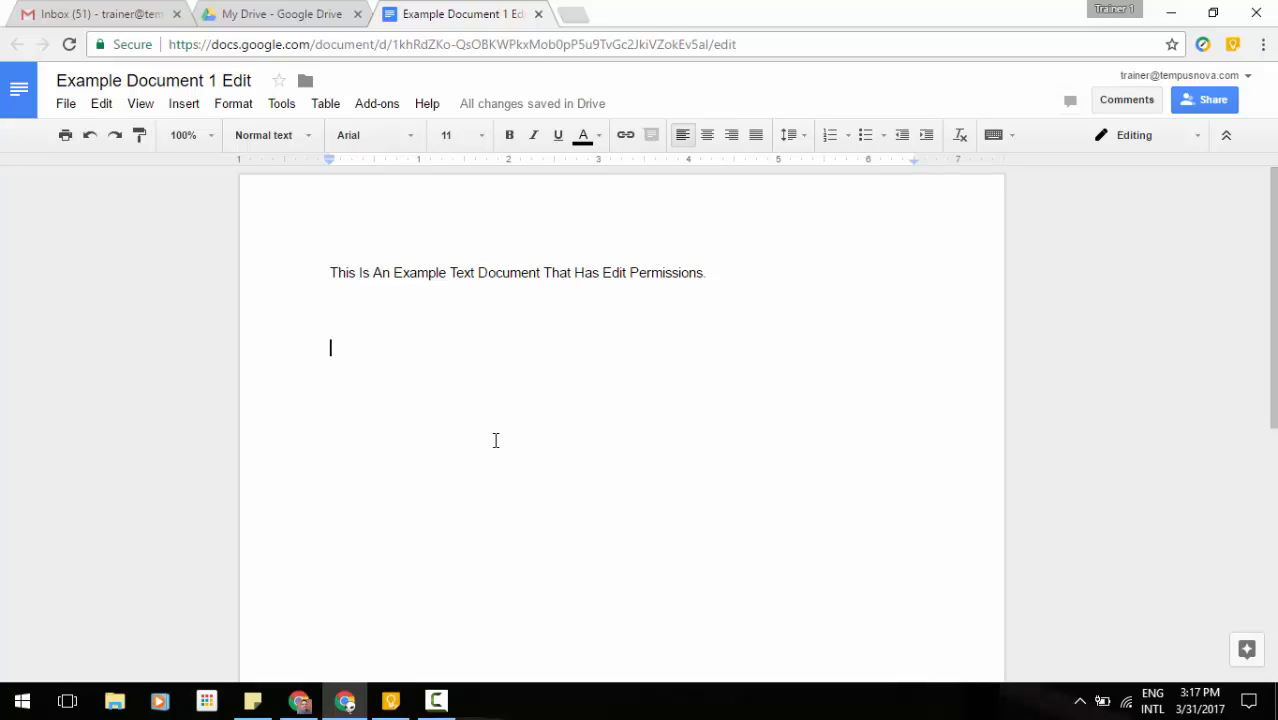
mouse_move(1120, 156)
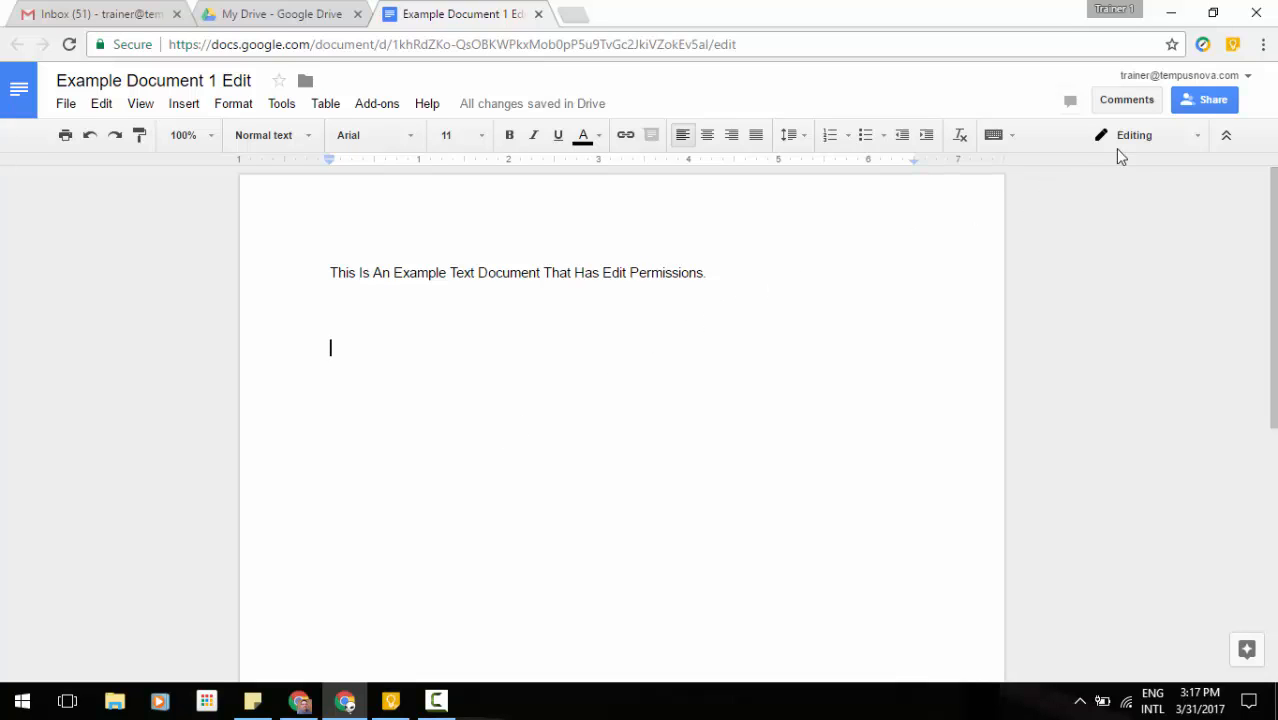
mouse_move(1232, 44)
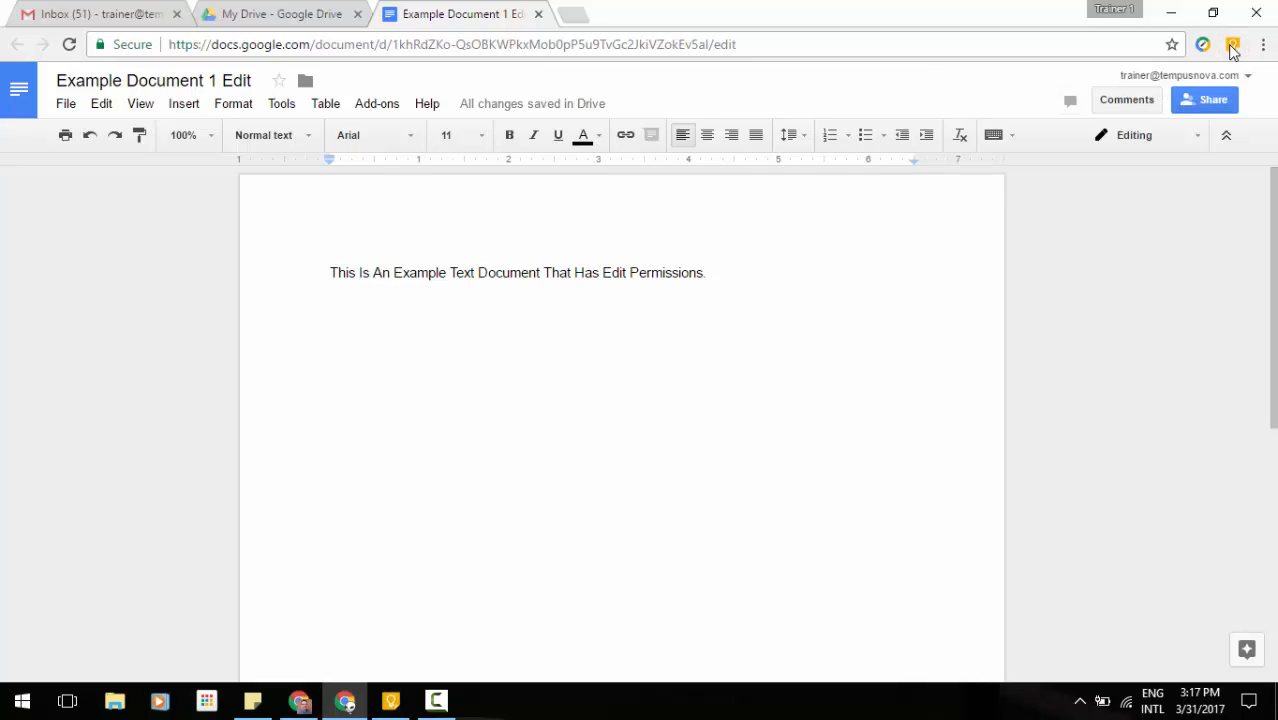
click(1232, 44)
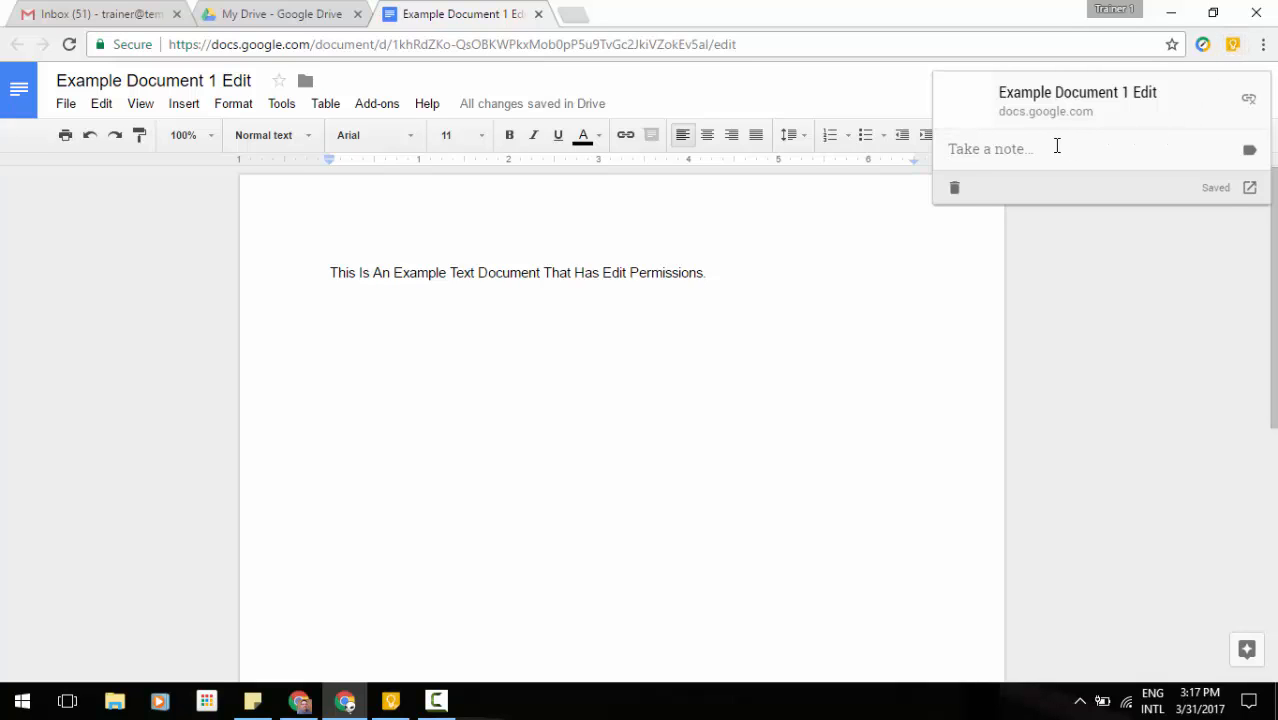
mouse_move(1088, 266)
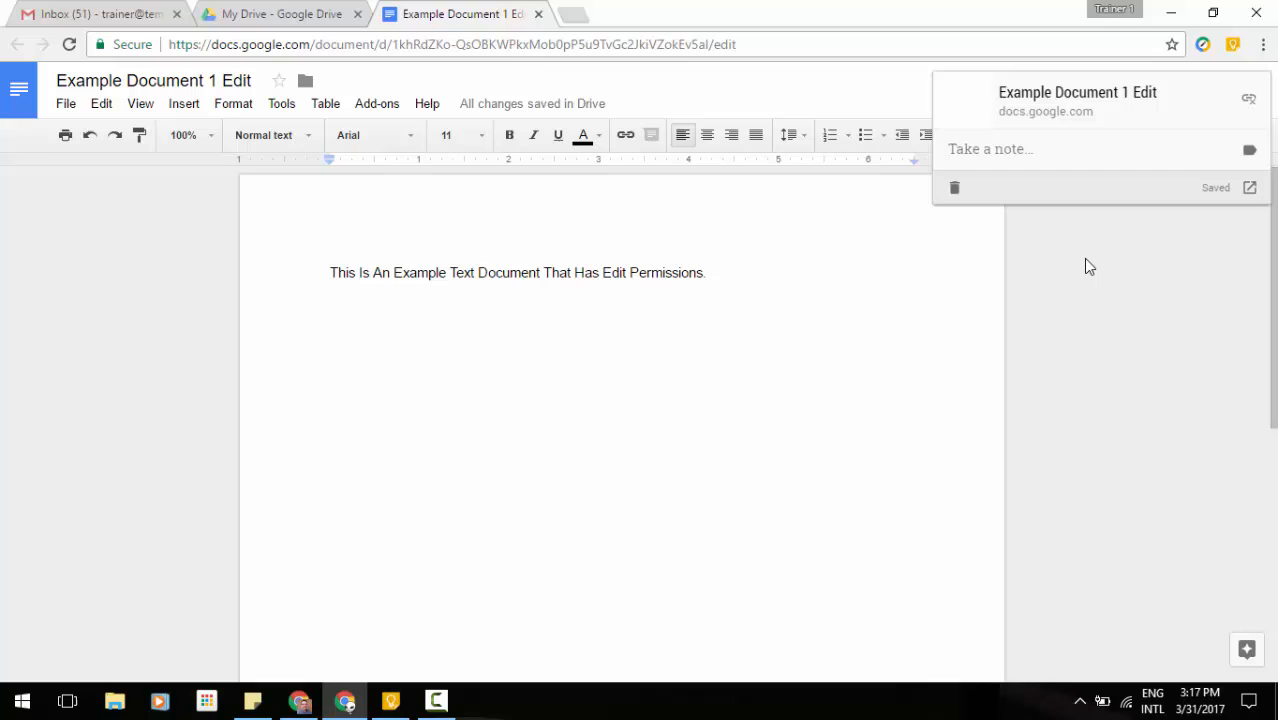
mouse_move(972, 278)
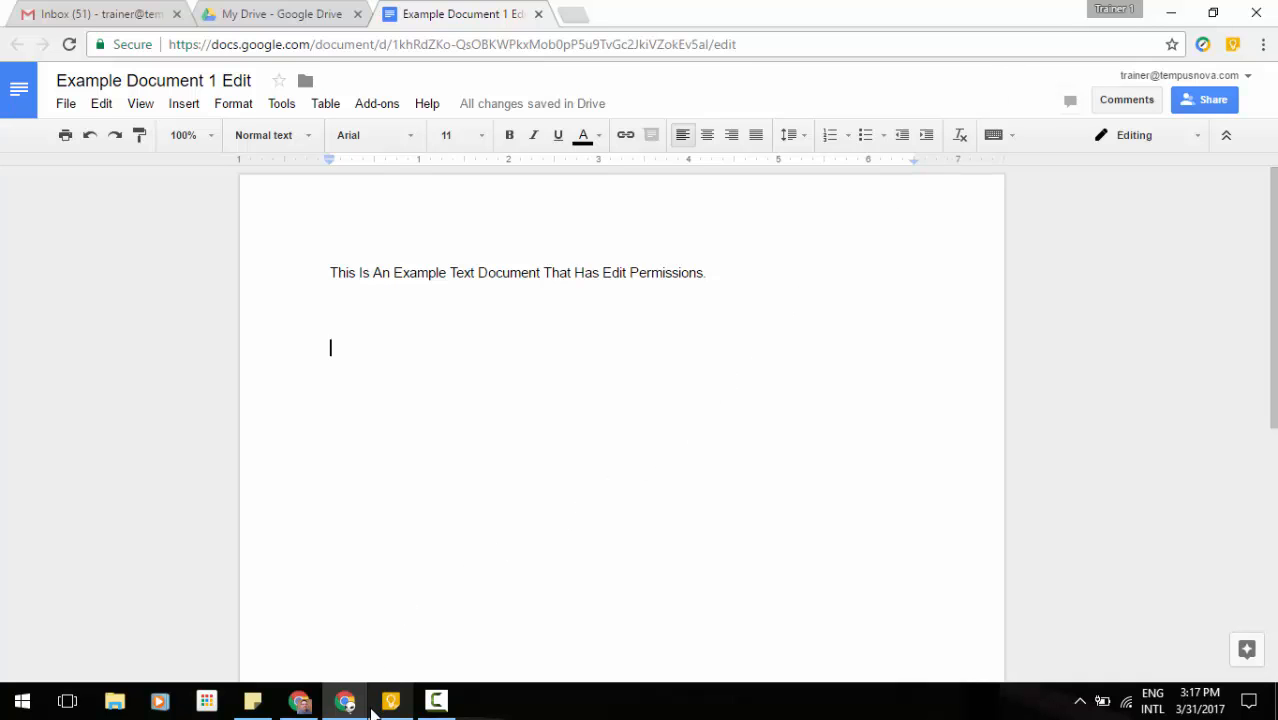
Switch to the Google Keep app showing the saved notes board
click(390, 700)
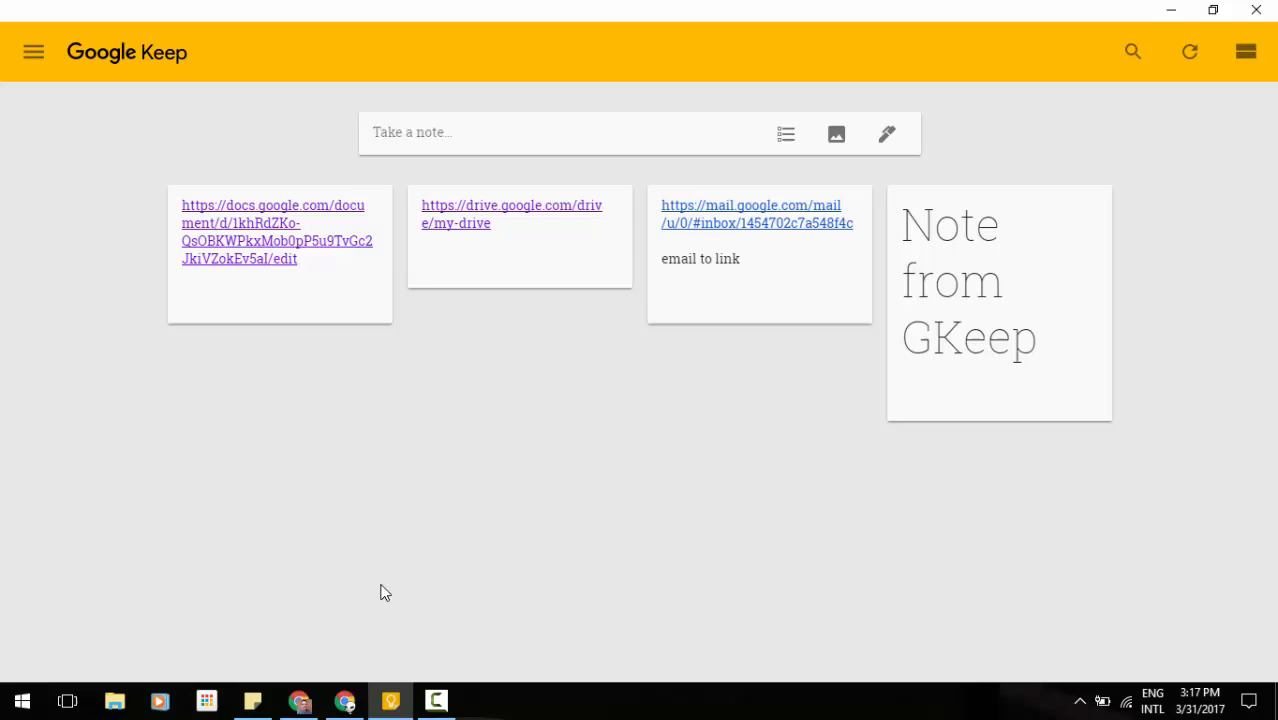
mouse_move(582, 468)
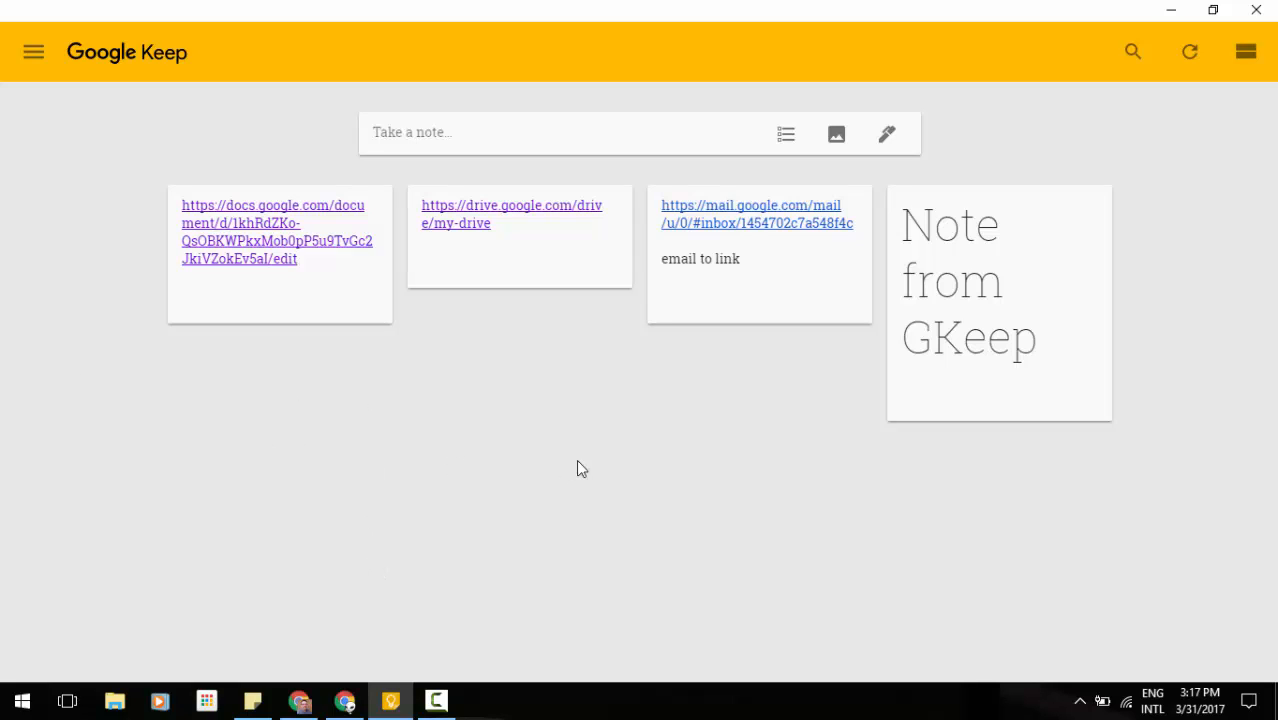
mouse_move(780, 488)
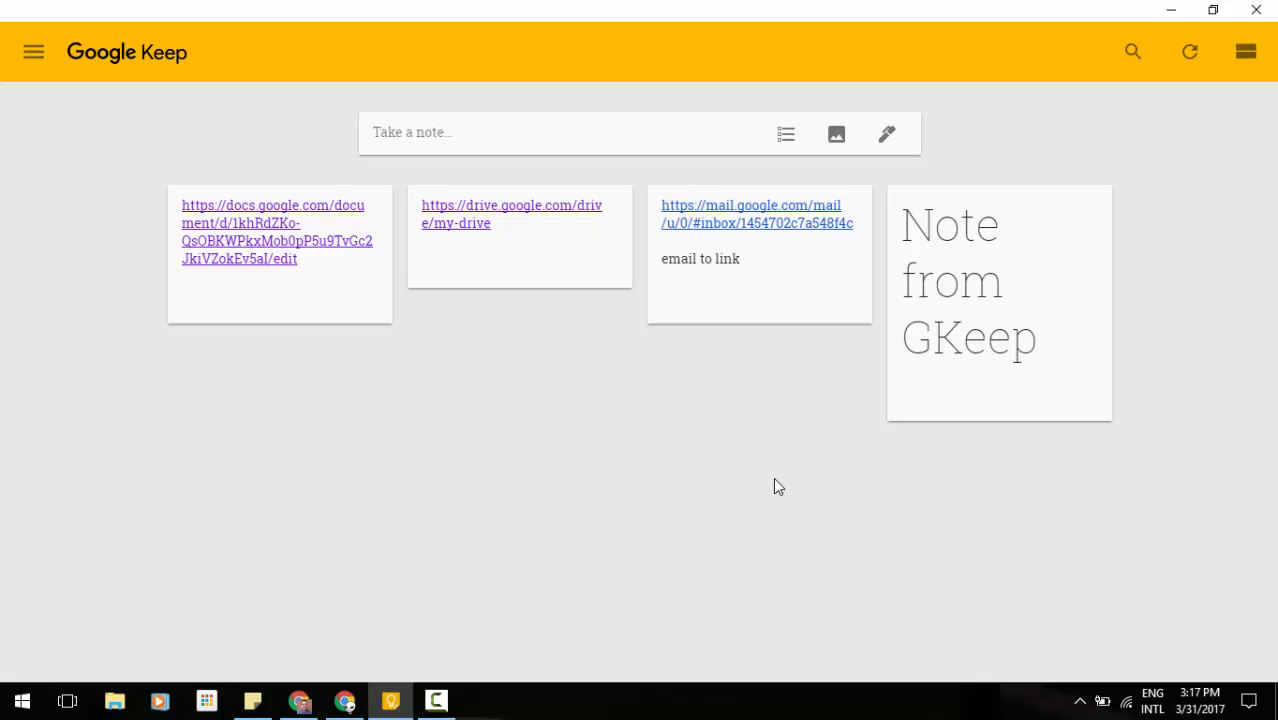
mouse_move(1012, 288)
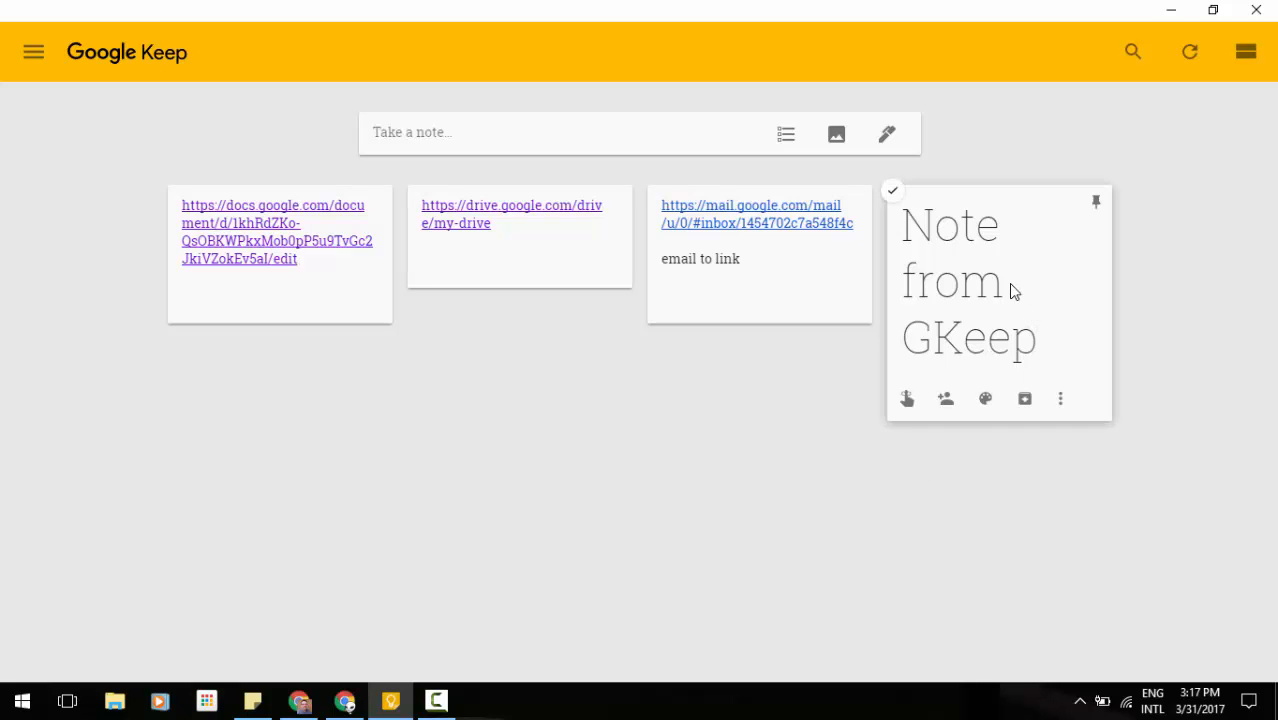
mouse_move(364, 656)
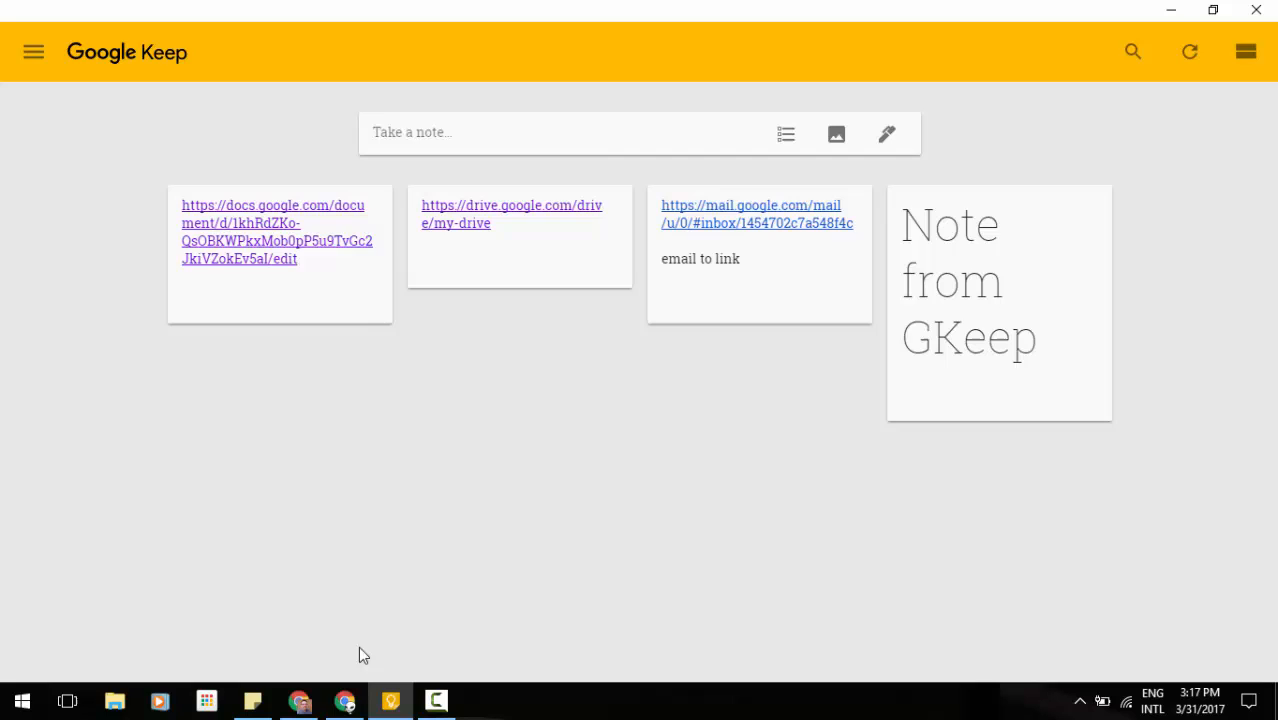
Return to the document and show the Keep notepad panel listing 'Note from GKeep'
click(276, 228)
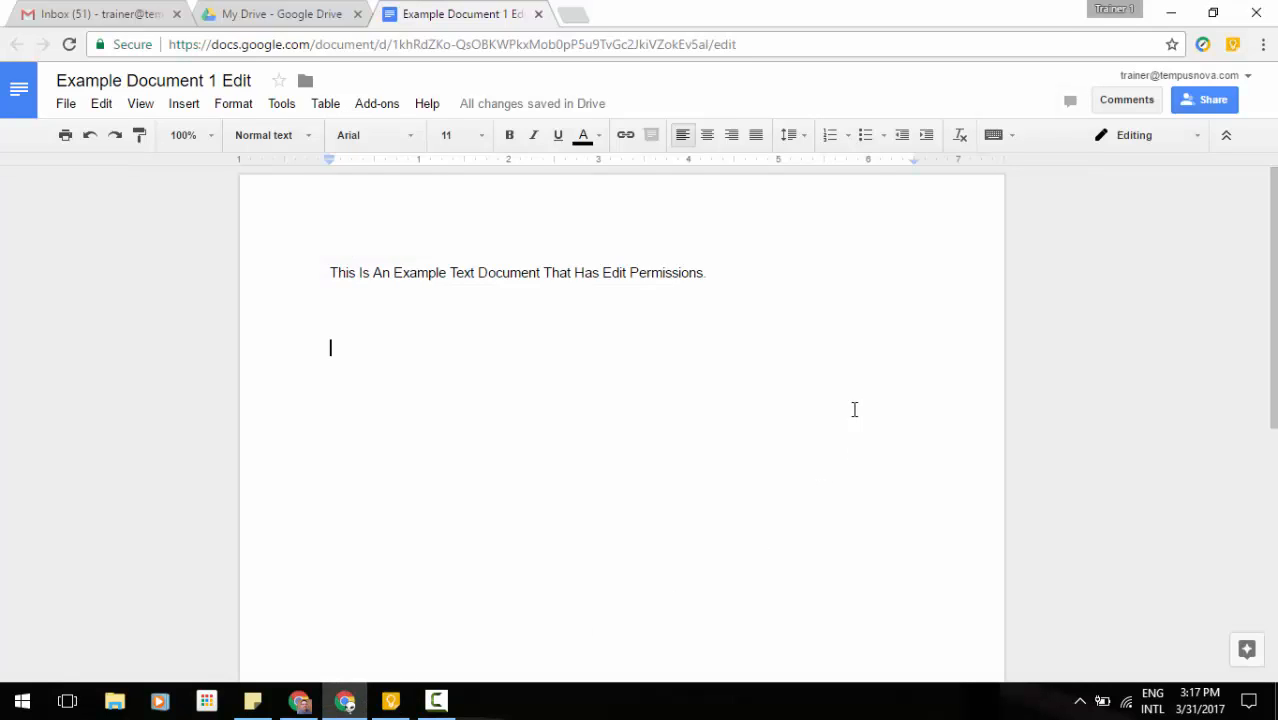
click(280, 104)
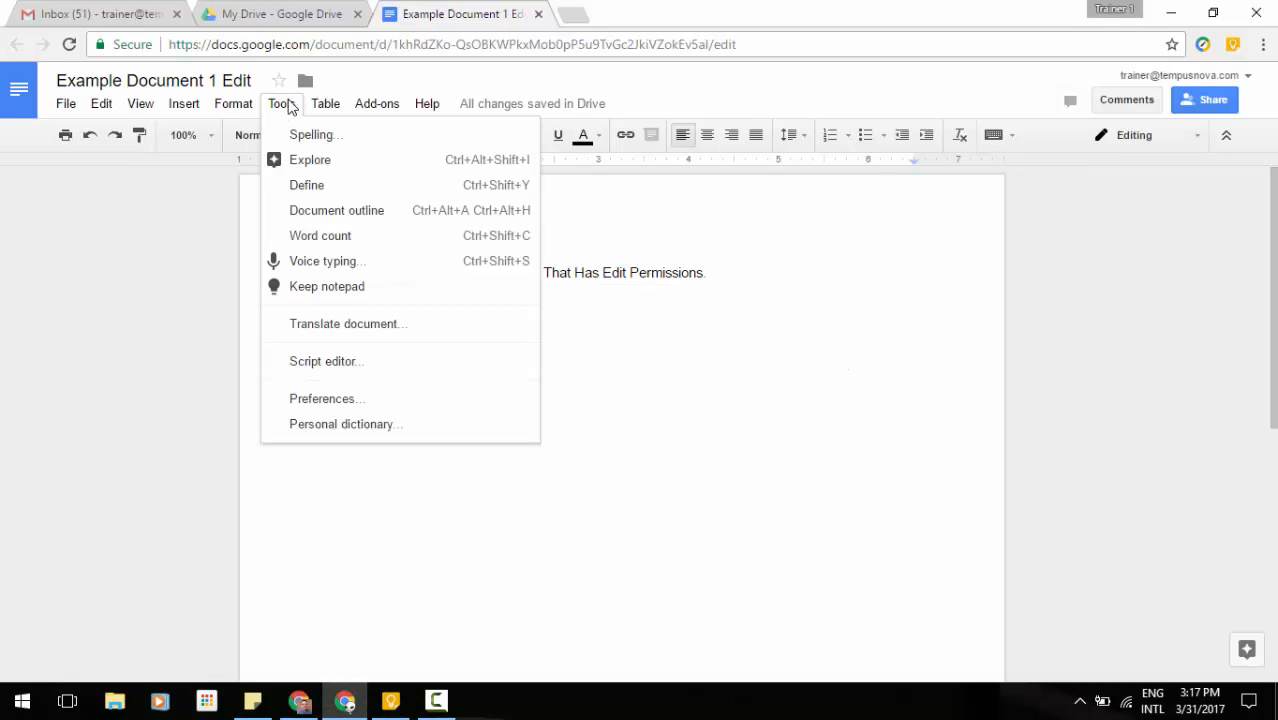
mouse_move(304, 282)
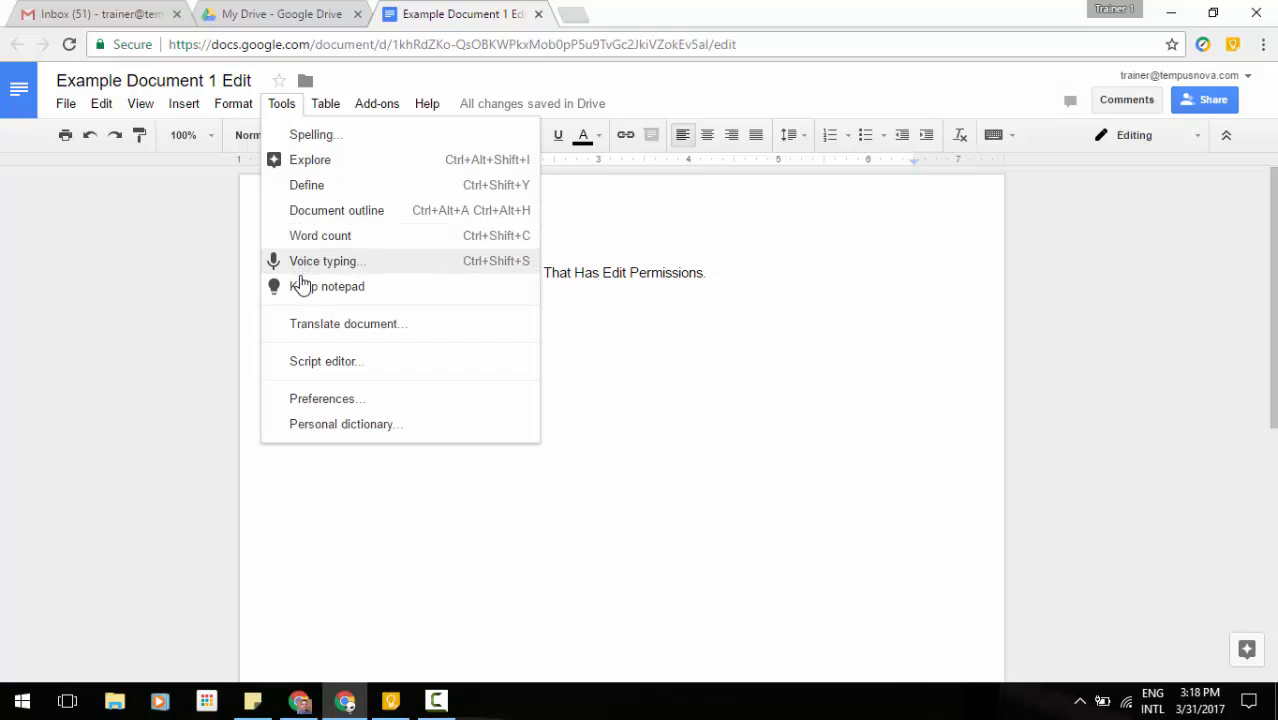
click(326, 286)
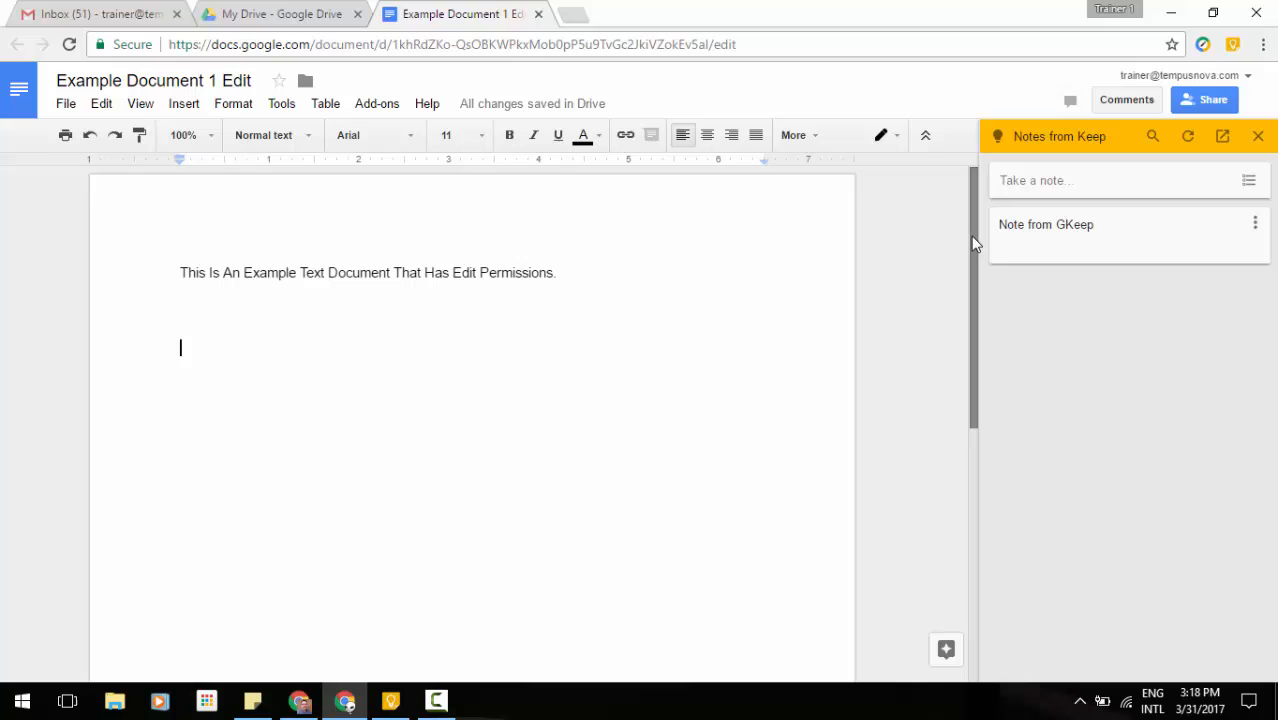
mouse_move(1050, 238)
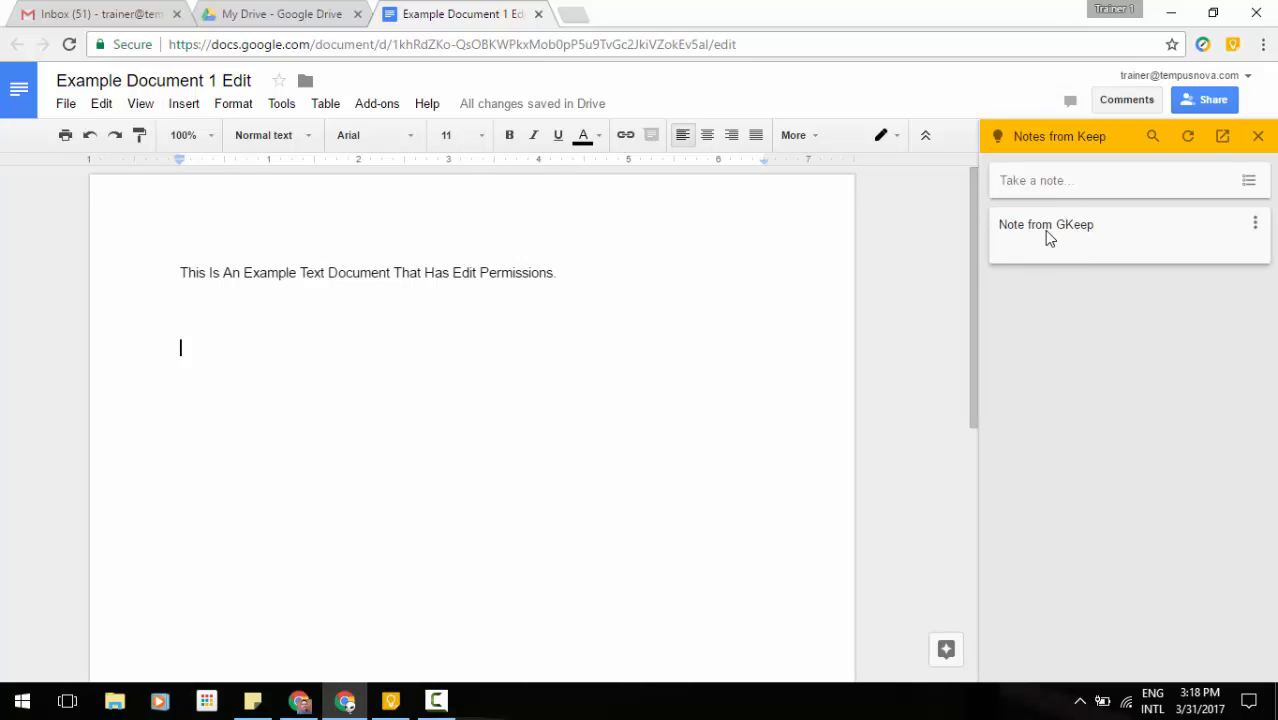